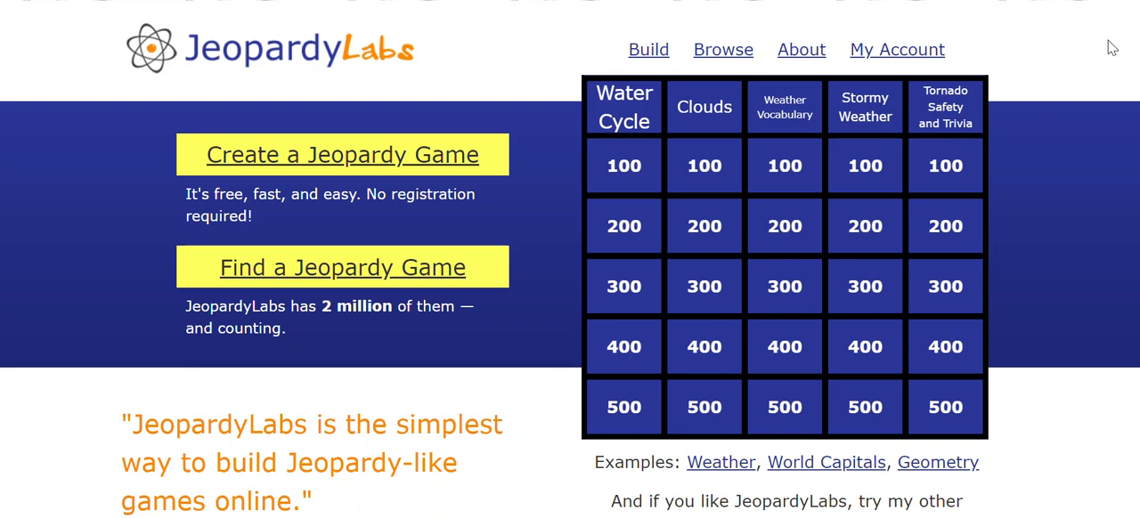
{"action": "mouse_move", "coordinate": [370, 150]}
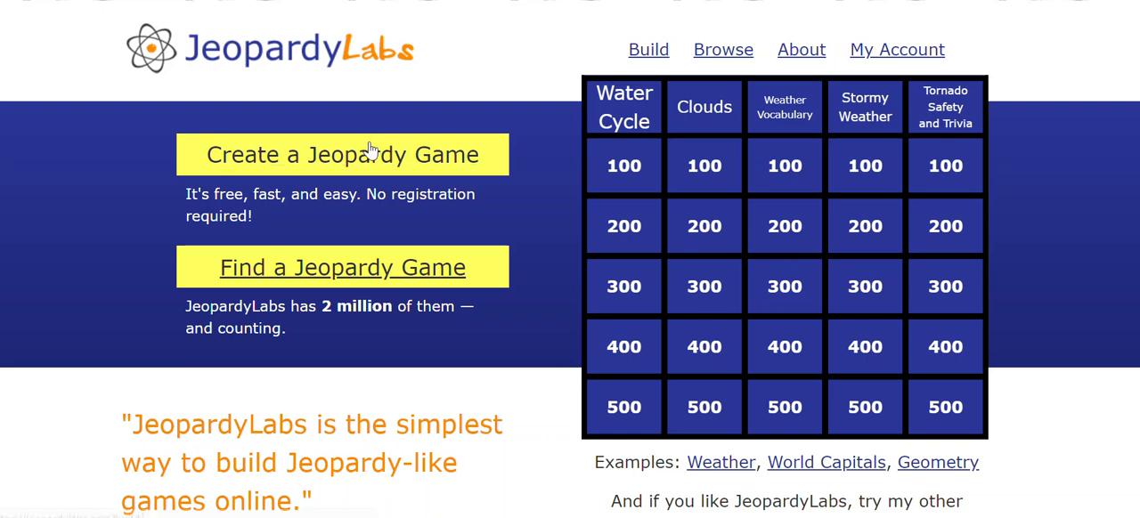
{"action": "mouse_move", "coordinate": [342, 268]}
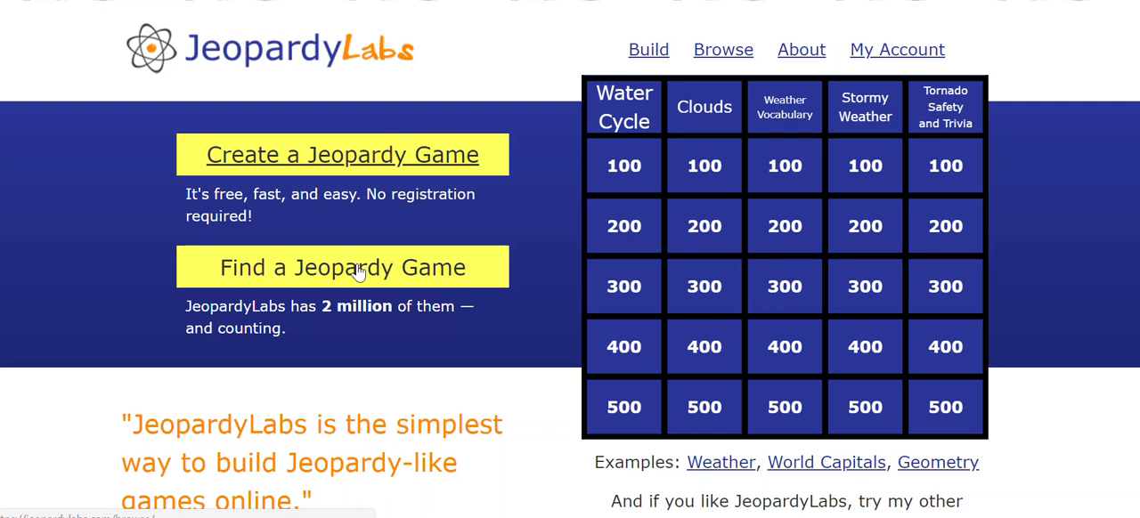
Search Find a Jeopardy Game for the keyword "landforms" and preview the results
{"action": "left_click", "coordinate": [342, 268]}
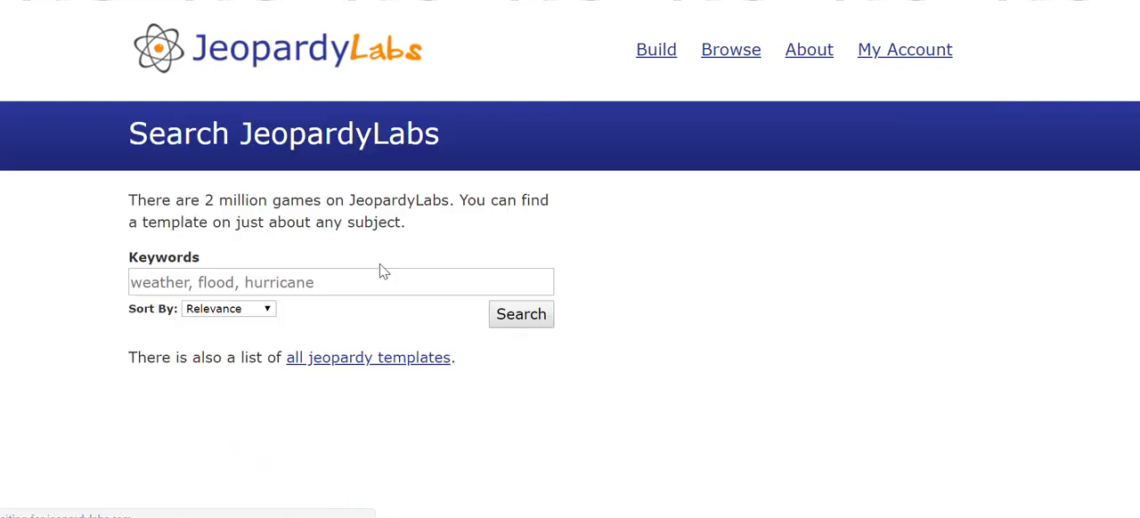
{"action": "left_click", "coordinate": [342, 282]}
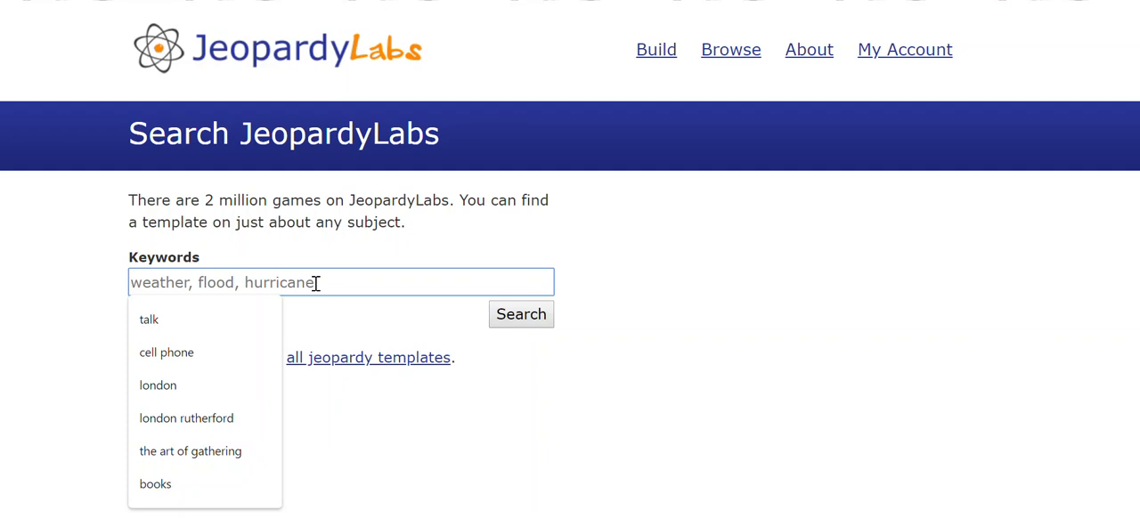
{"action": "type", "text": "landforms"}
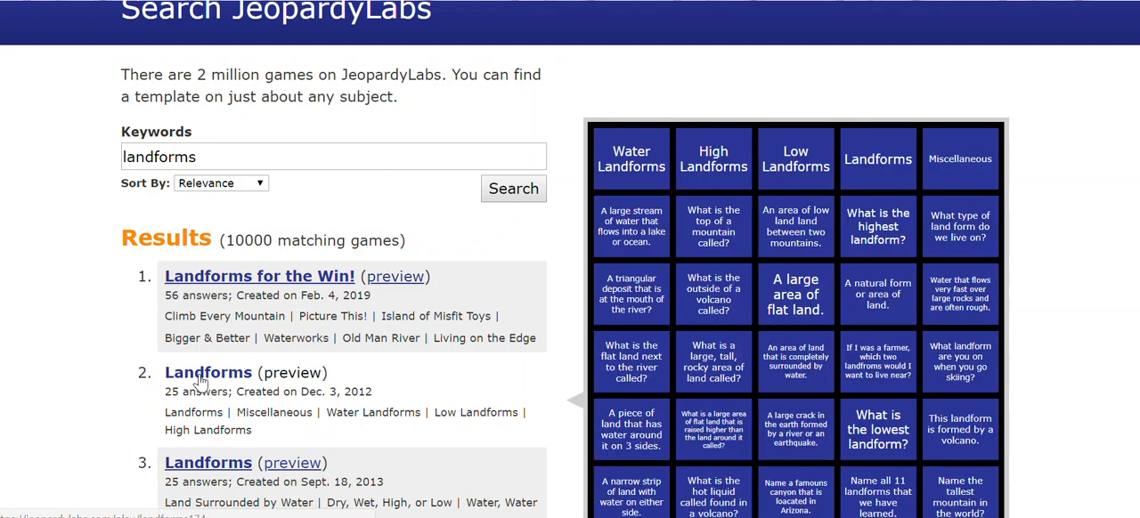
{"action": "mouse_move", "coordinate": [211, 388]}
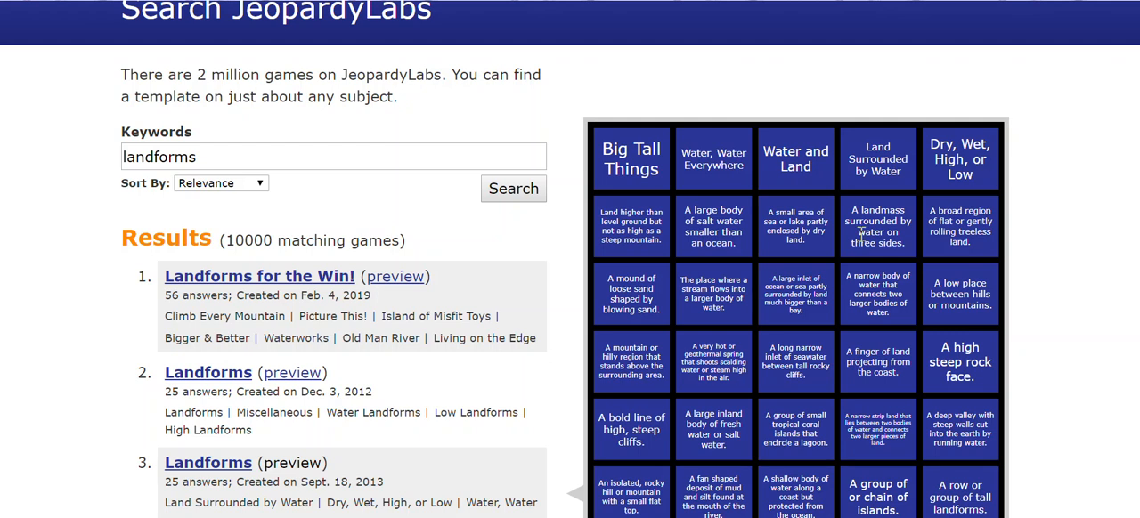
{"action": "mouse_move", "coordinate": [847, 447]}
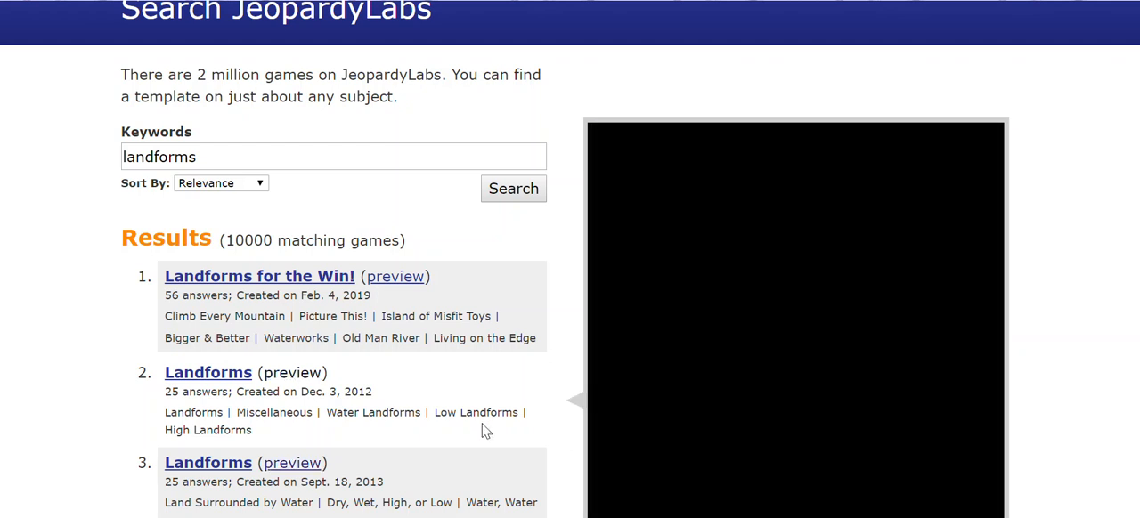
Choose 4 teams for the Landforms game and start it
{"action": "scroll", "scroll_direction": "down", "scroll_amount": 3}
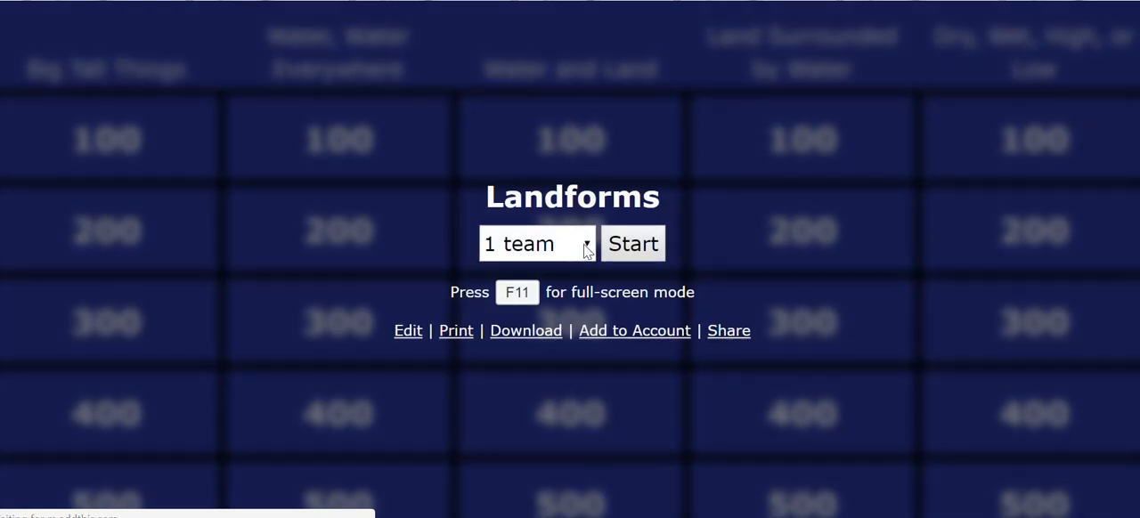
{"action": "left_click", "coordinate": [534, 242]}
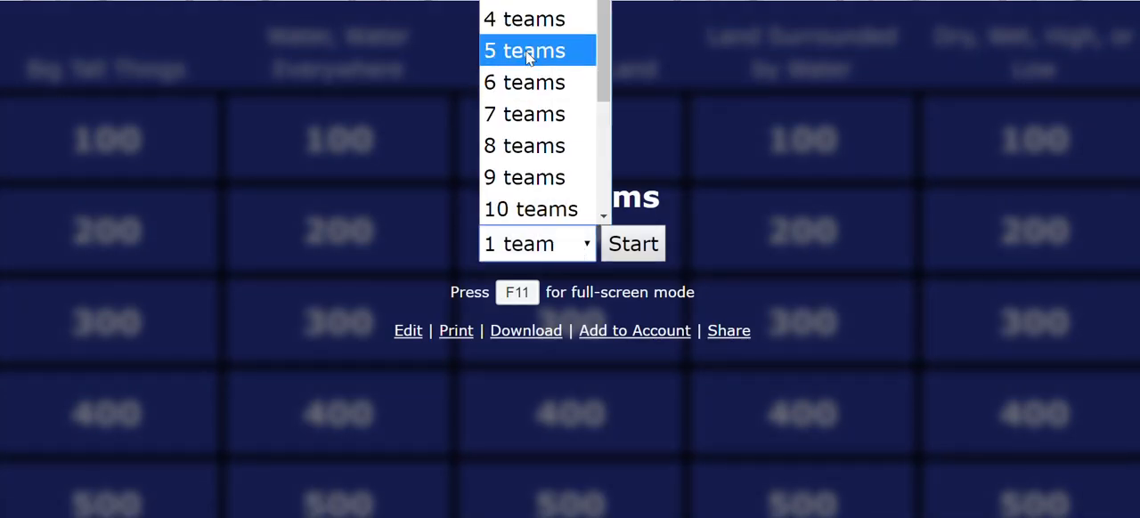
{"action": "left_click", "coordinate": [524, 17]}
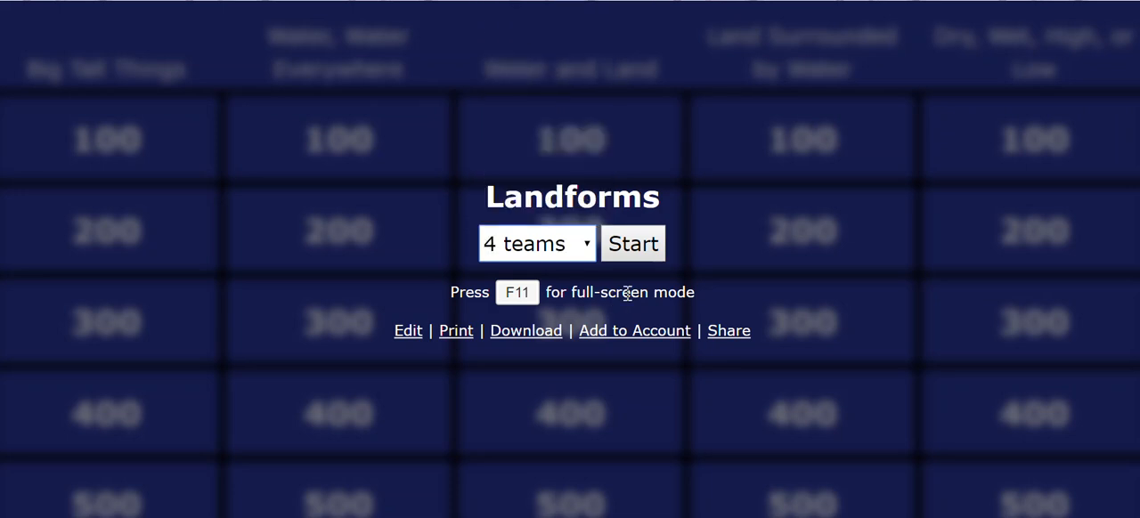
{"action": "left_click", "coordinate": [632, 243]}
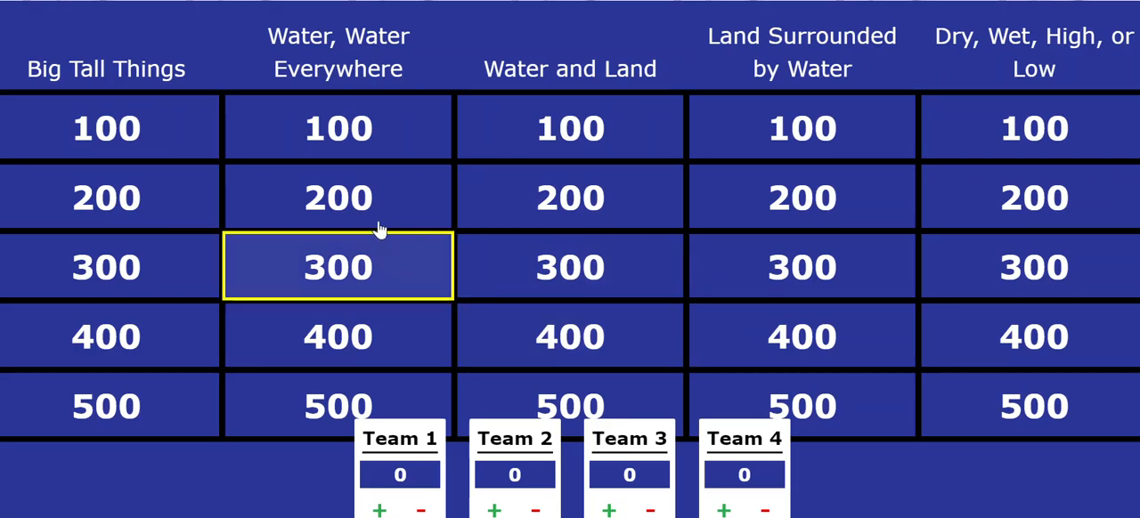
Reveal the Water and Land for 200 clue about a large inlet bigger than a bay
{"action": "left_click", "coordinate": [570, 196]}
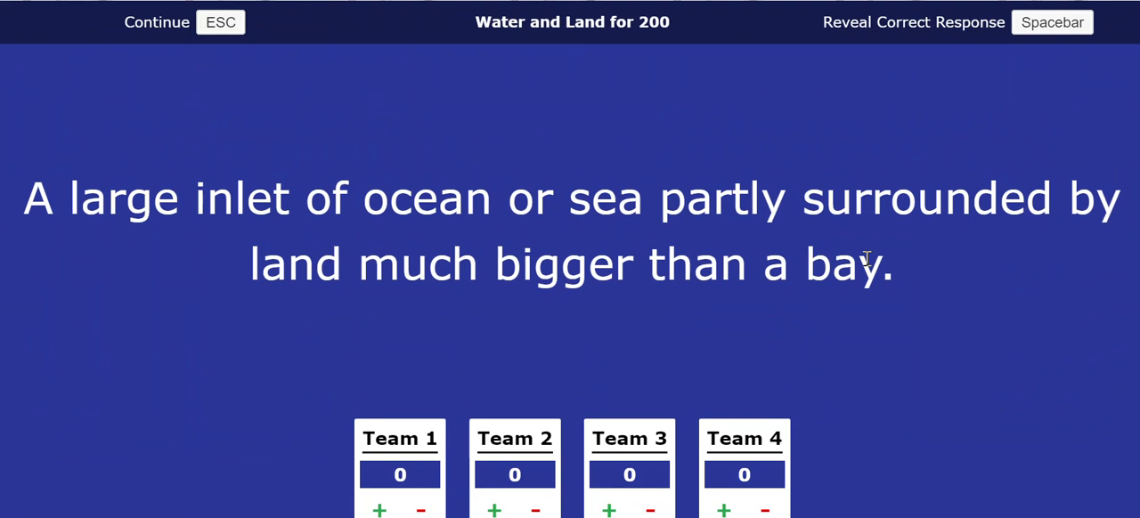
{"action": "mouse_move", "coordinate": [873, 267]}
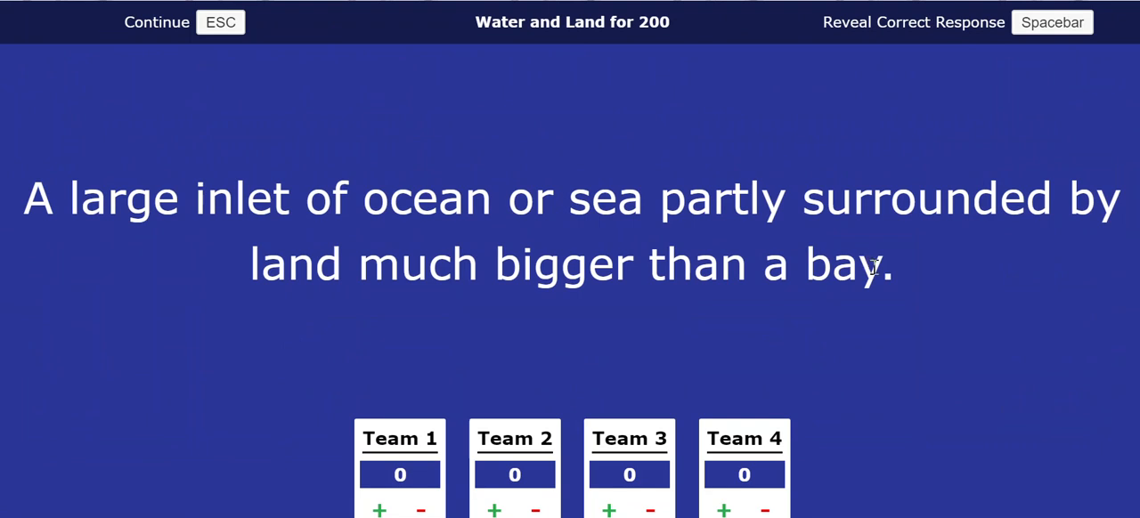
{"action": "mouse_move", "coordinate": [877, 45]}
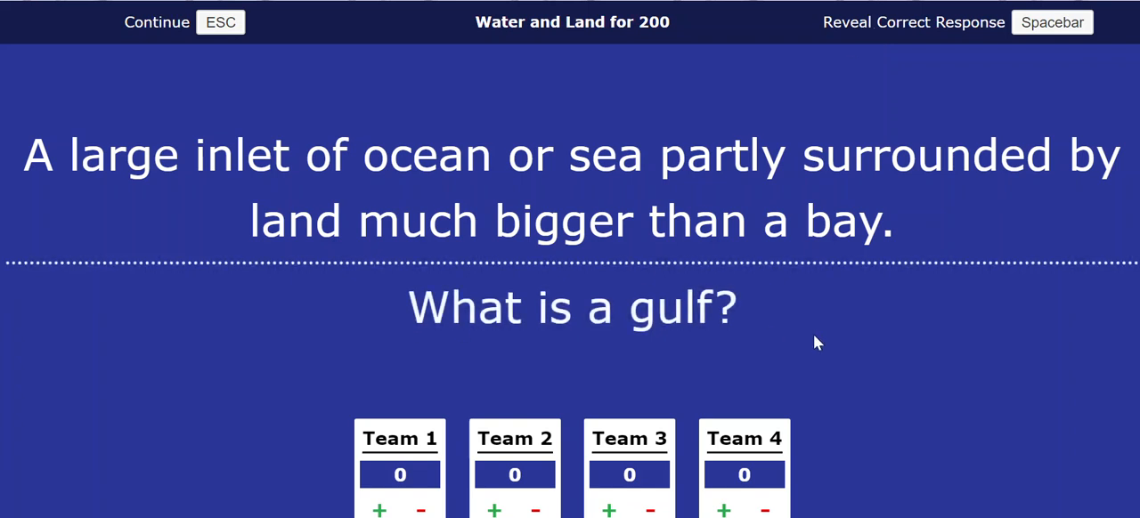
{"action": "mouse_move", "coordinate": [377, 510]}
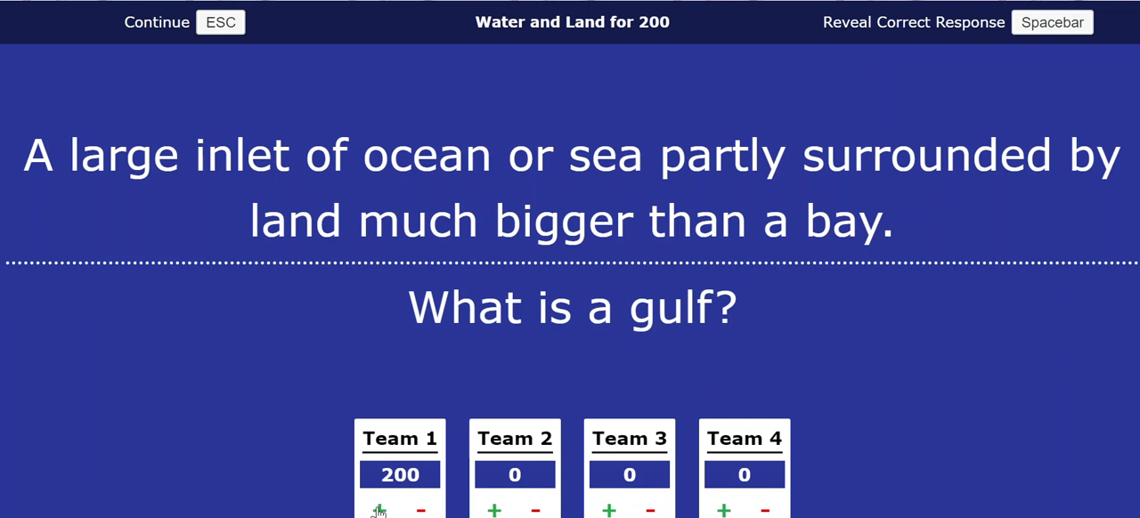
Deduct points from Team 1 so its score reads -200
{"action": "left_click", "coordinate": [421, 510]}
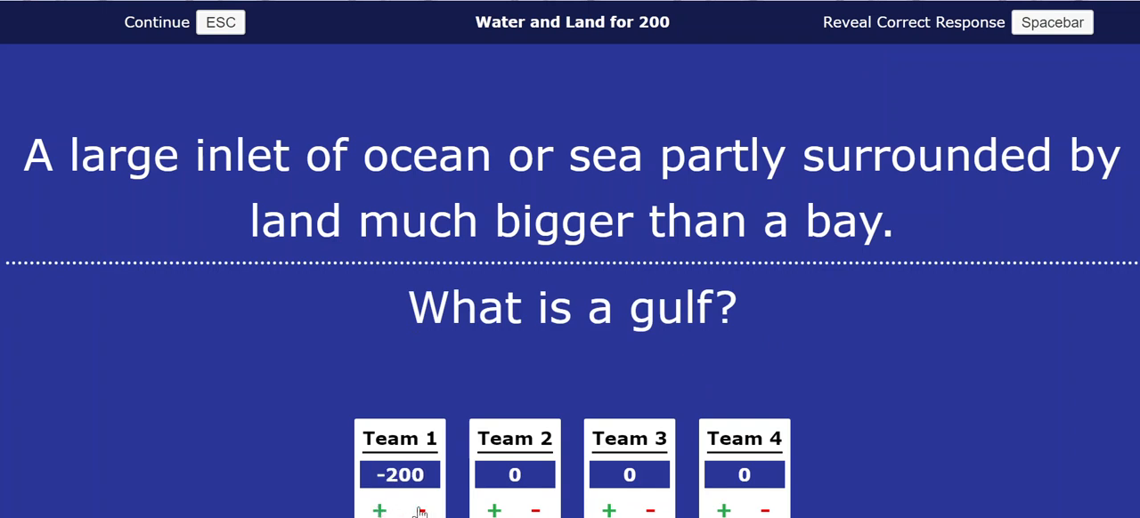
{"action": "mouse_move", "coordinate": [513, 376]}
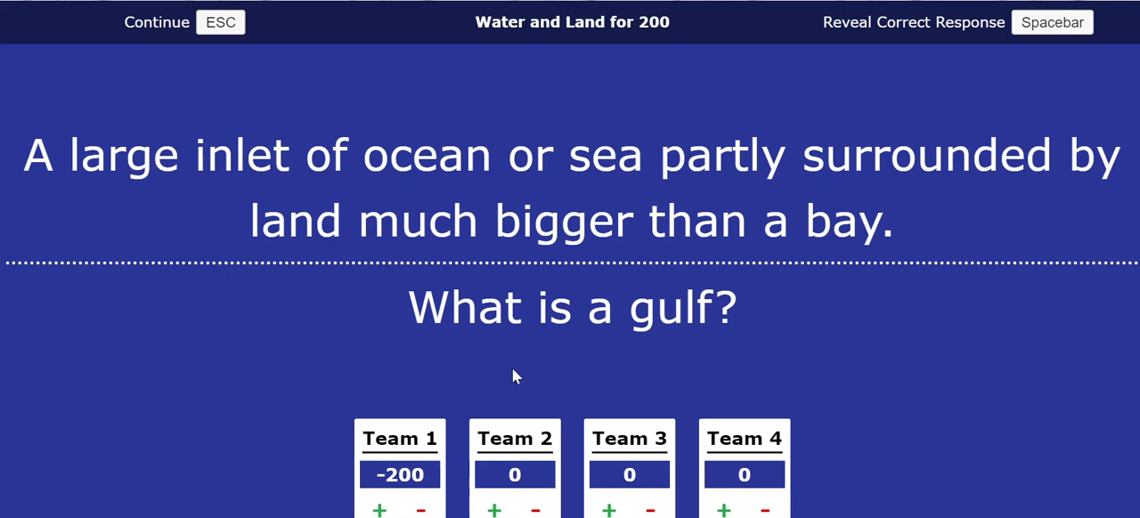
{"action": "mouse_move", "coordinate": [420, 61]}
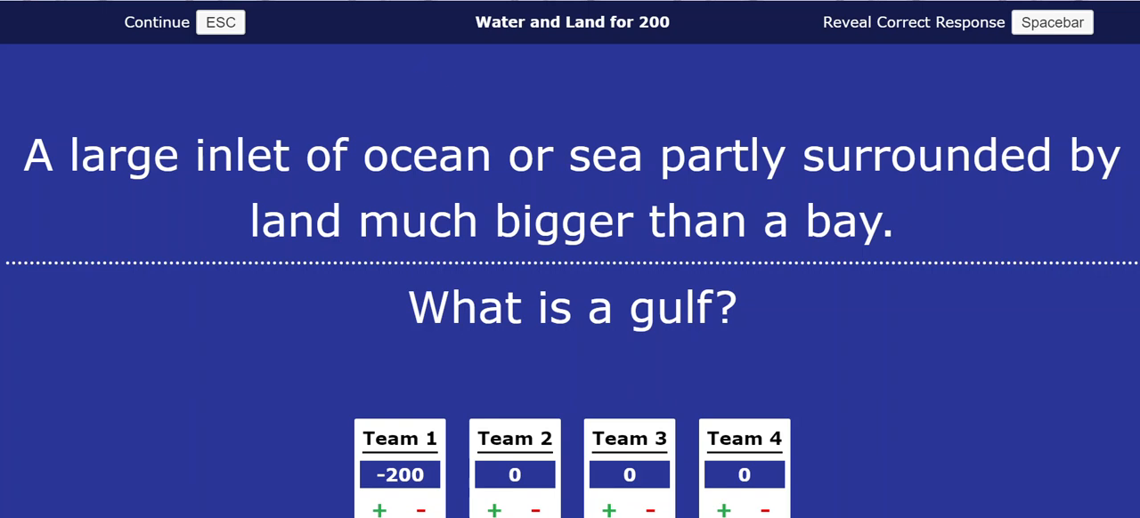
{"action": "mouse_move", "coordinate": [436, 88]}
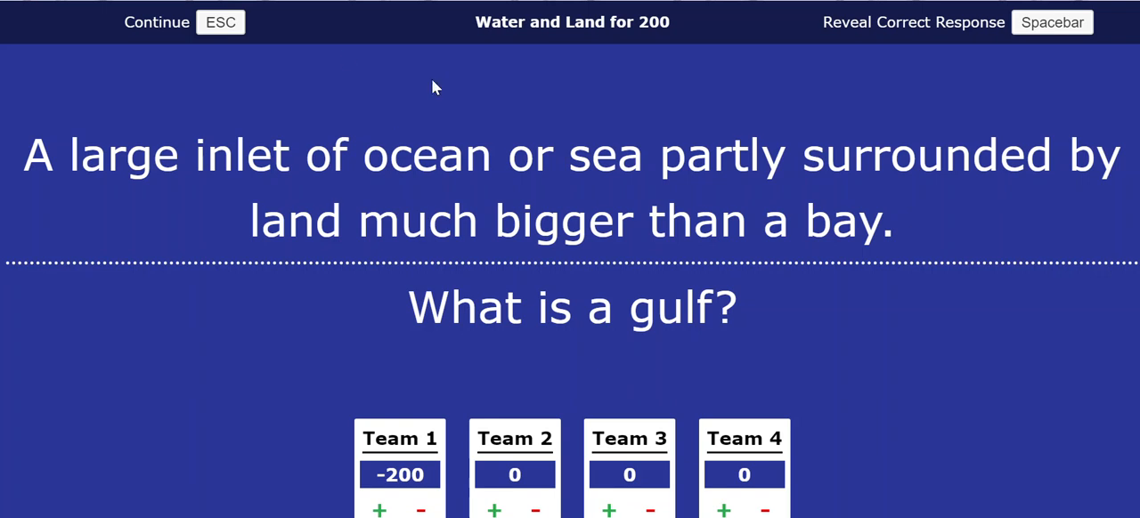
{"action": "mouse_move", "coordinate": [622, 397]}
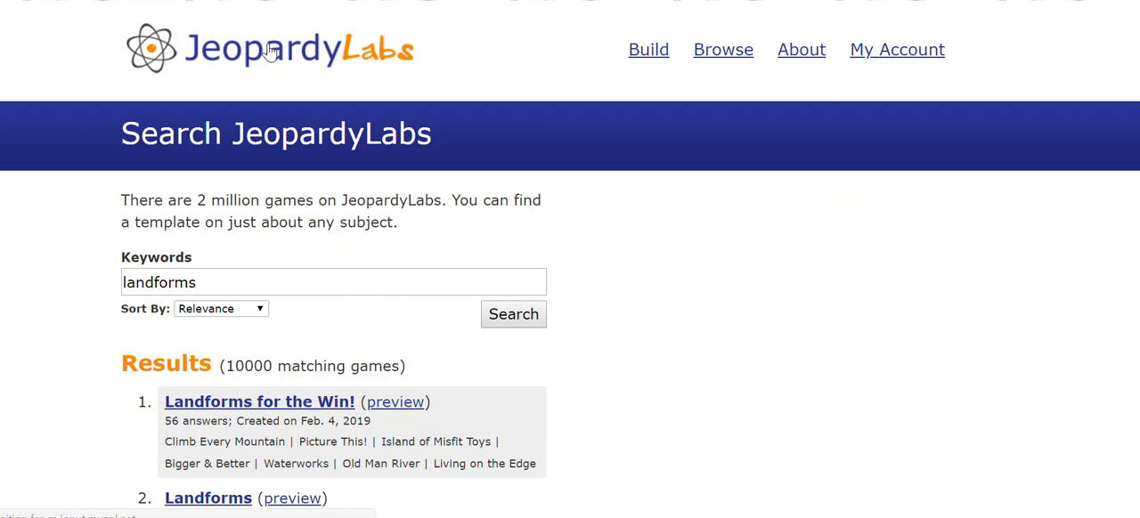
Return to the JeopardyLabs home page via the site logo
{"action": "left_click", "coordinate": [269, 47]}
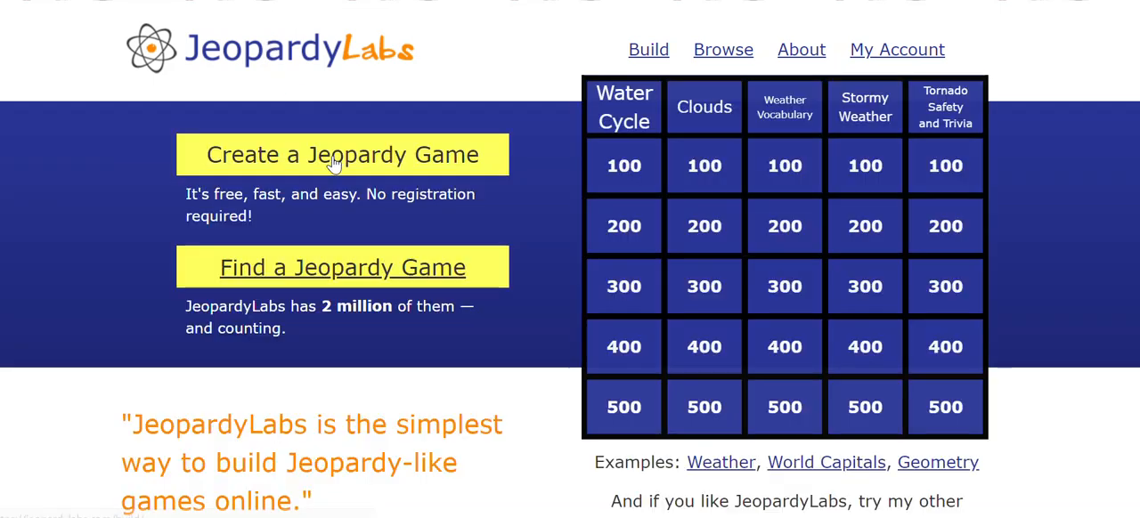
Create a new blank game board and select its first category field
{"action": "left_click", "coordinate": [342, 154]}
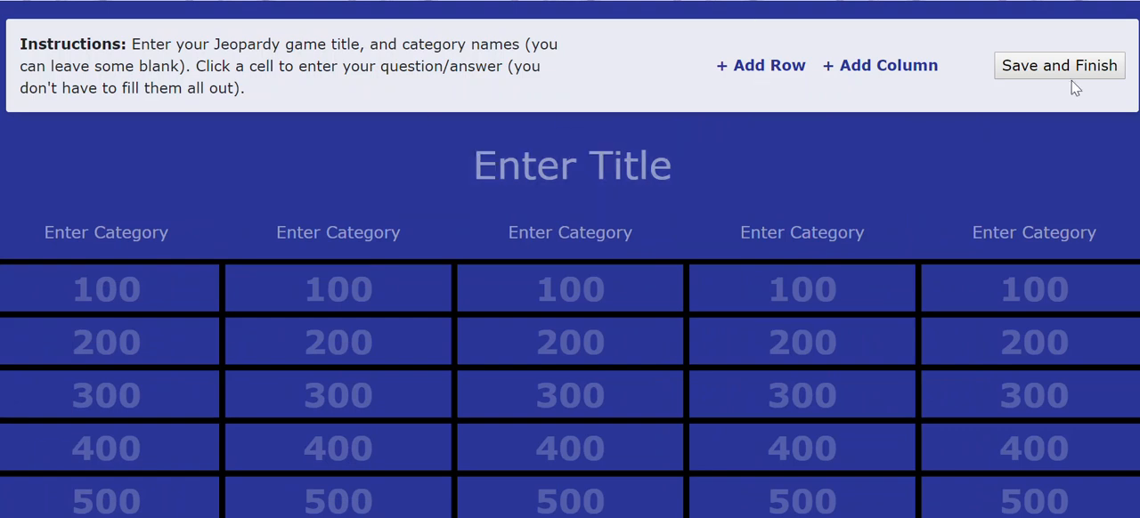
{"action": "mouse_move", "coordinate": [534, 39]}
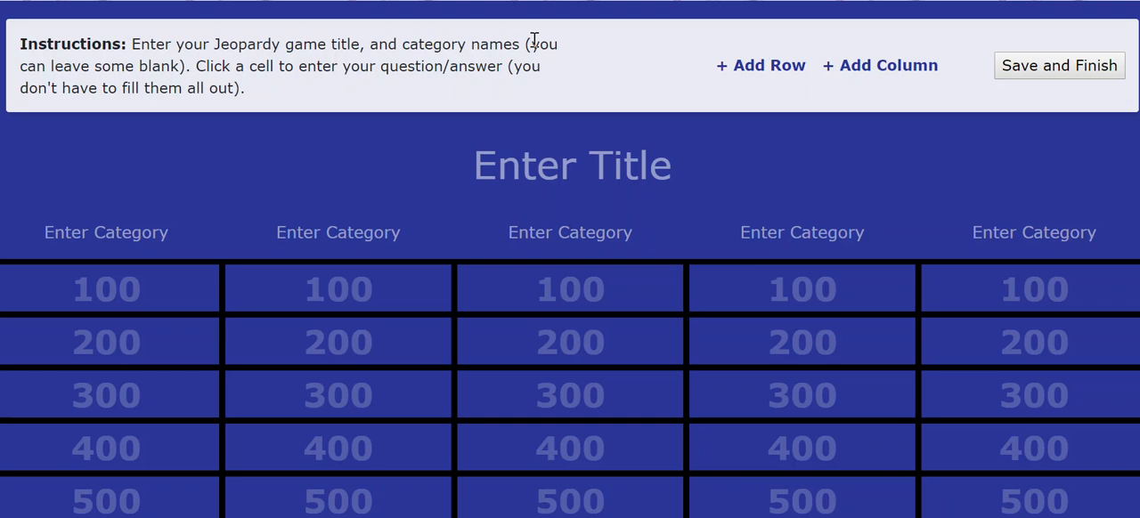
{"action": "left_click", "coordinate": [107, 231]}
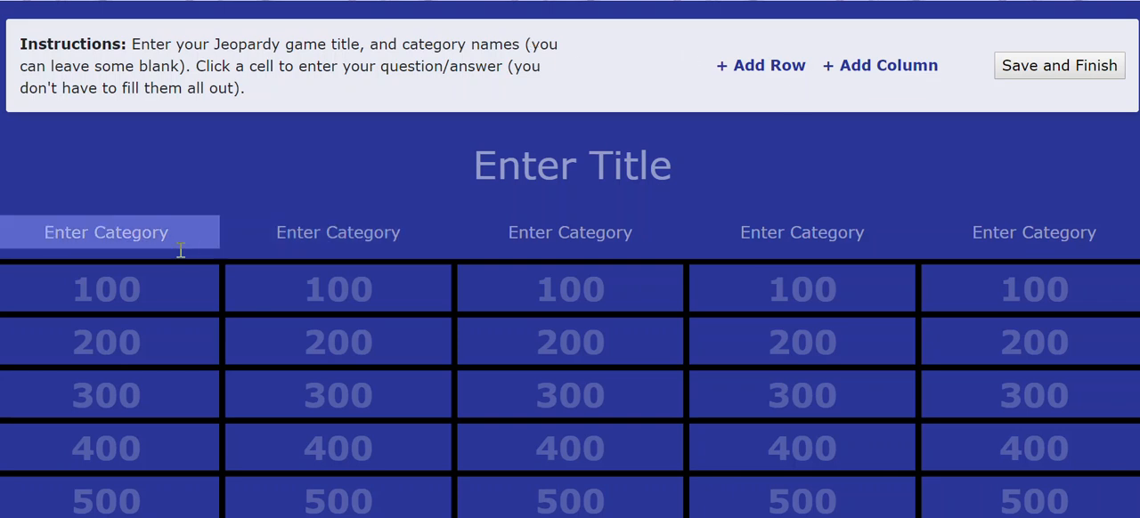
{"action": "left_click", "coordinate": [338, 289]}
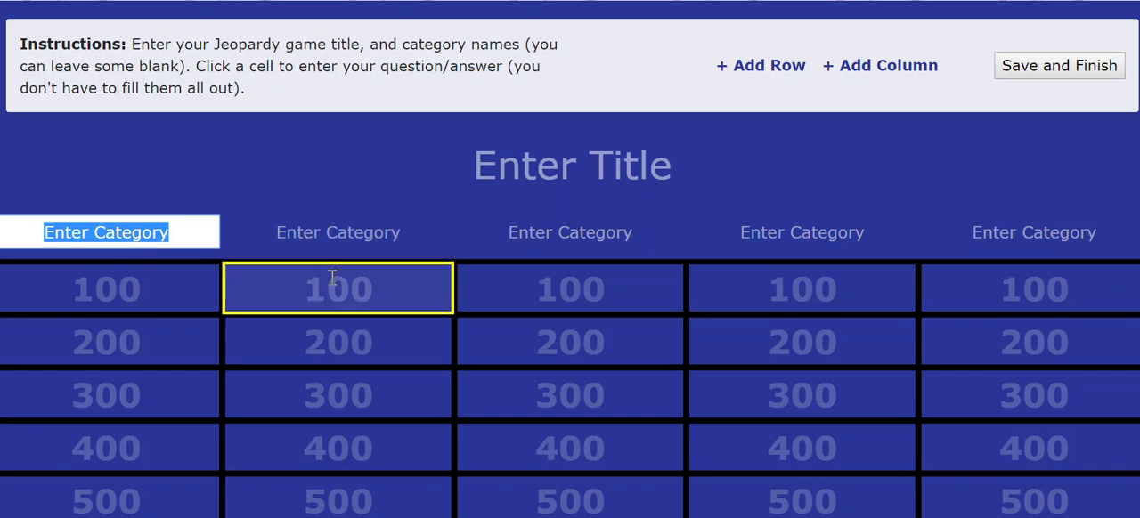
Fill the 100 clue with "Comparing two things using like, as..." and response "What is a simile?", then Continue
{"action": "left_click", "coordinate": [338, 289]}
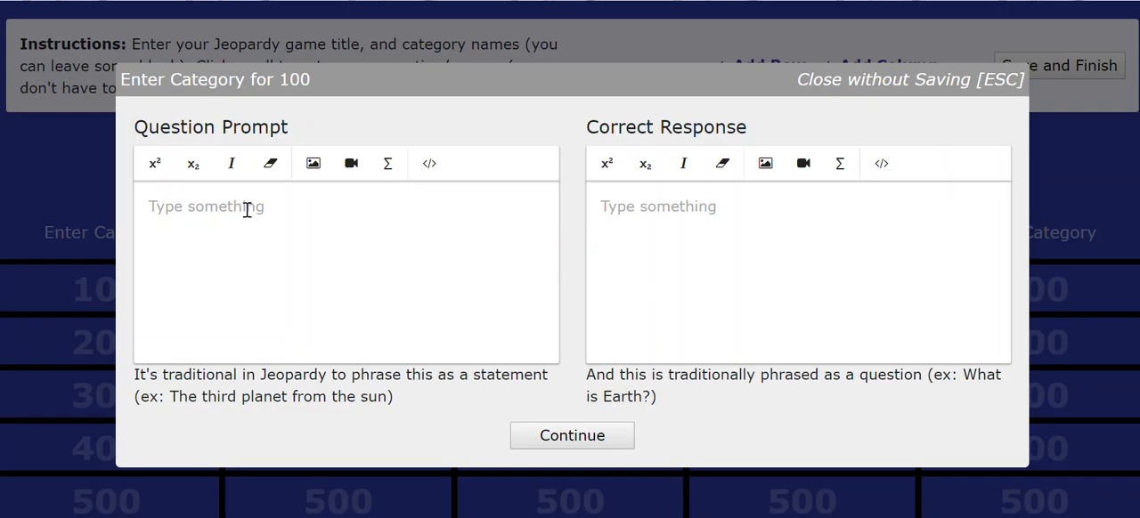
{"action": "mouse_move", "coordinate": [159, 207]}
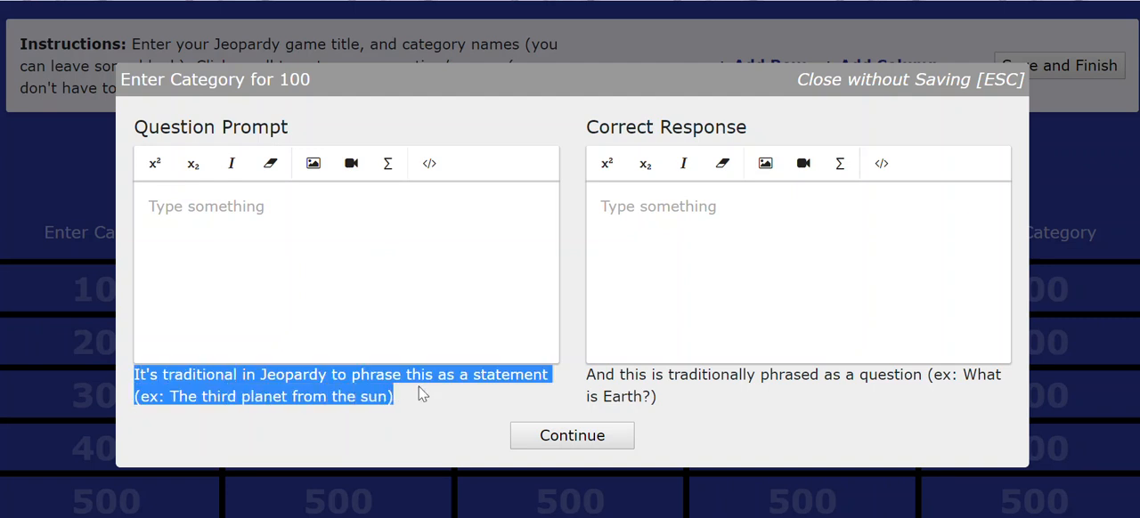
{"action": "left_click", "coordinate": [280, 242]}
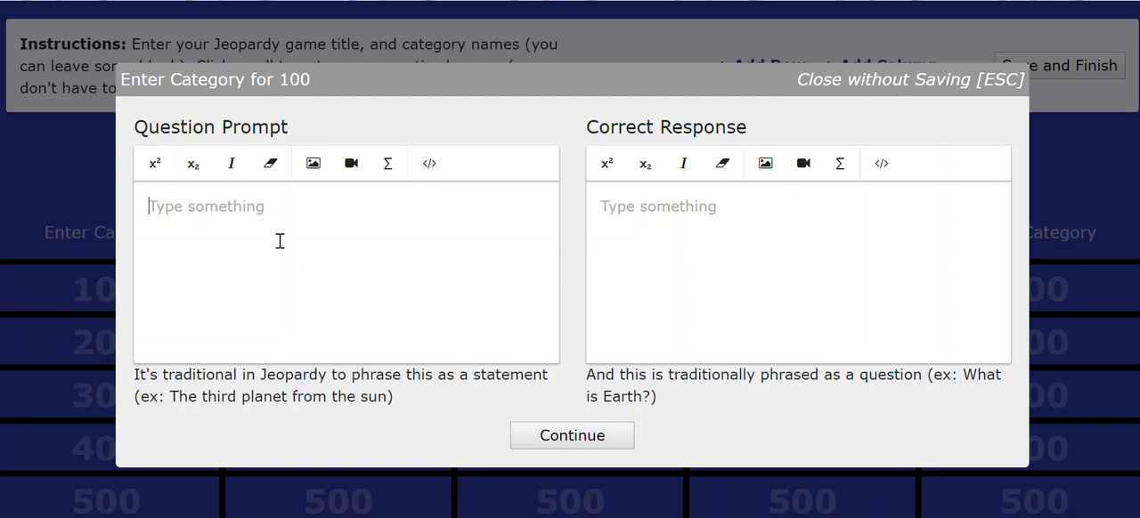
{"action": "type", "text": "Comparin"}
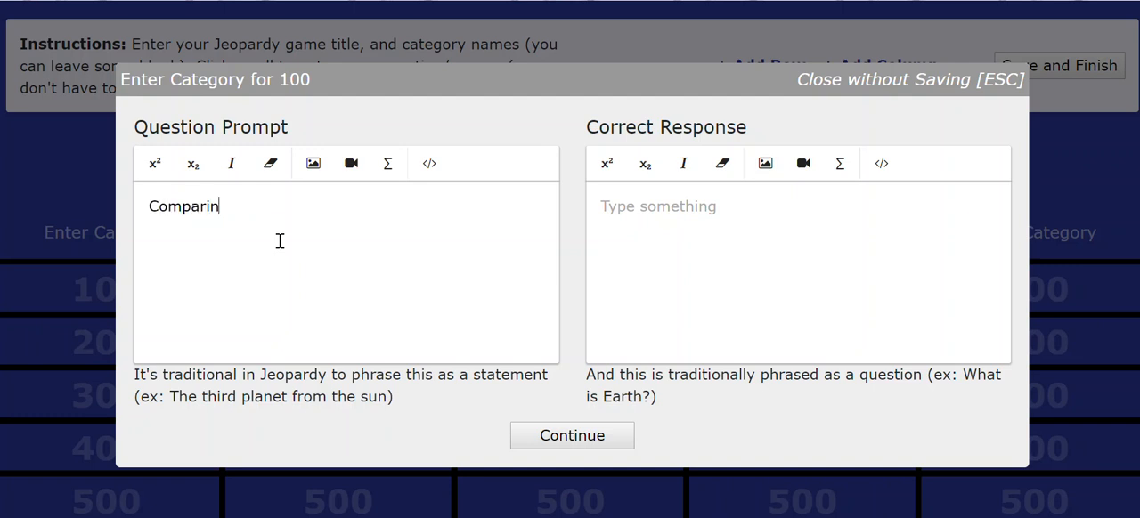
{"action": "type", "text": "g two things usi"}
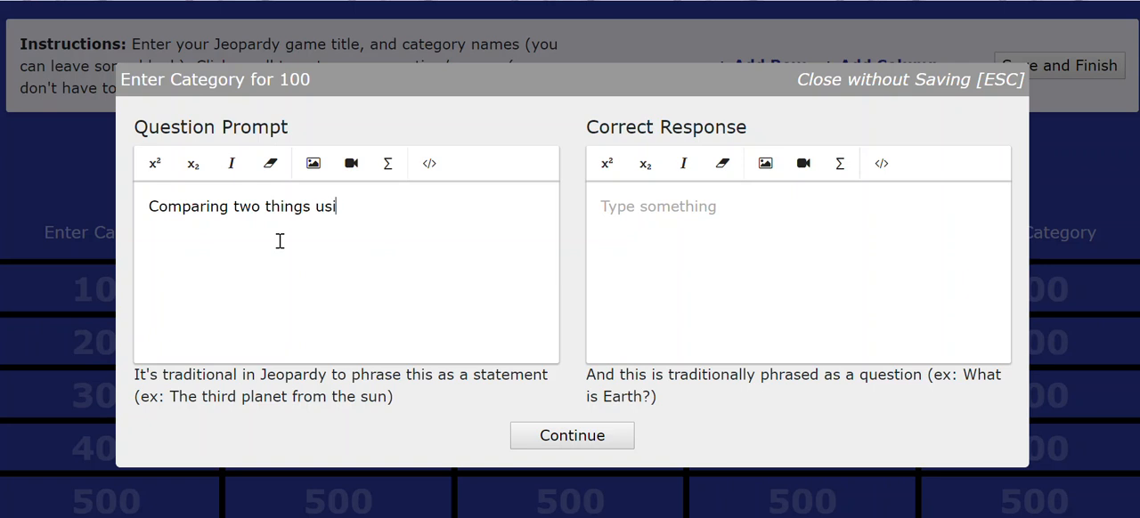
{"action": "type", "text": "ng like, as, than, or a v"}
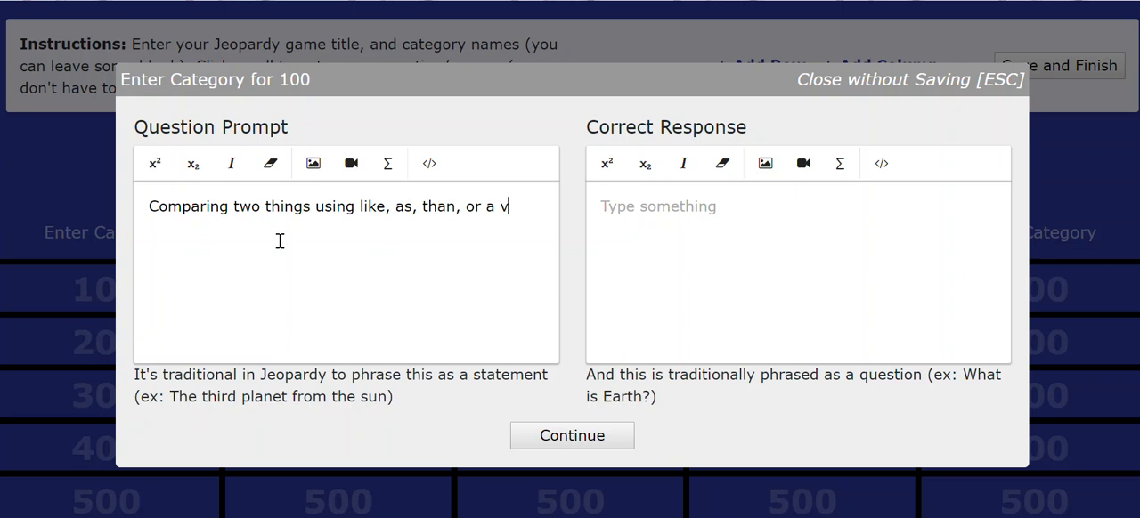
{"action": "type", "text": "erb such as"}
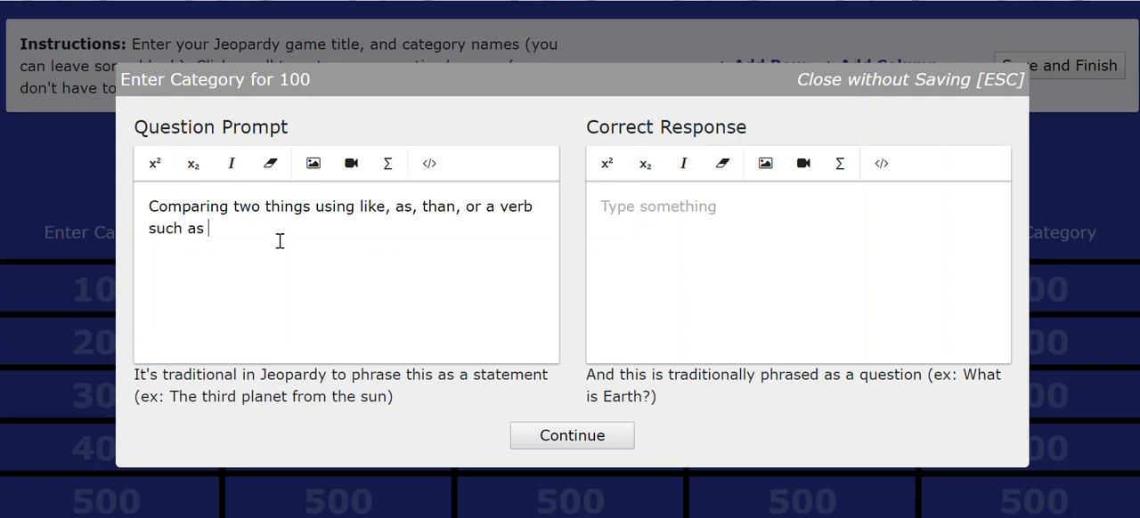
{"action": "type", "text": "\"resemb"}
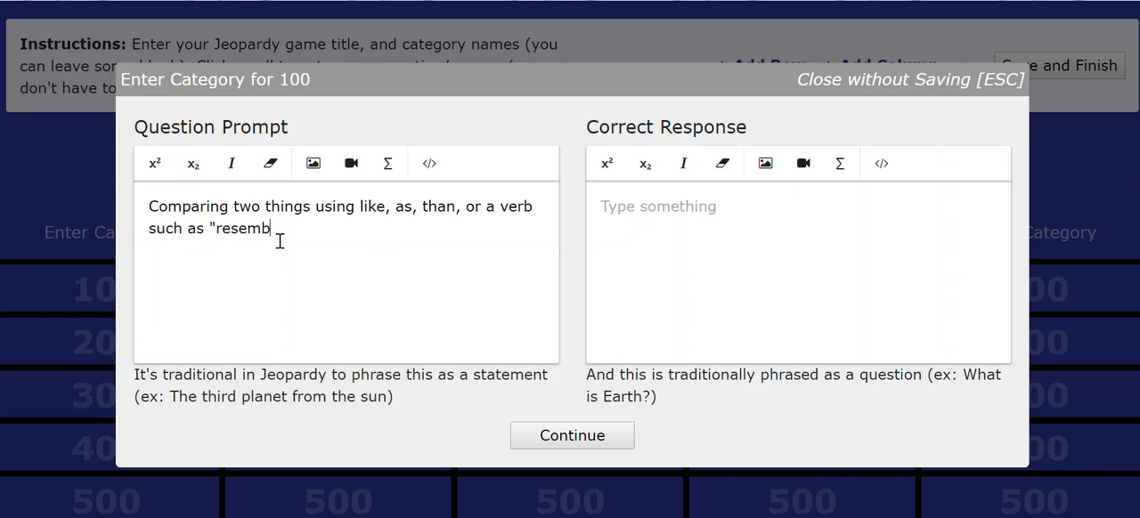
{"action": "type", "text": "les.\""}
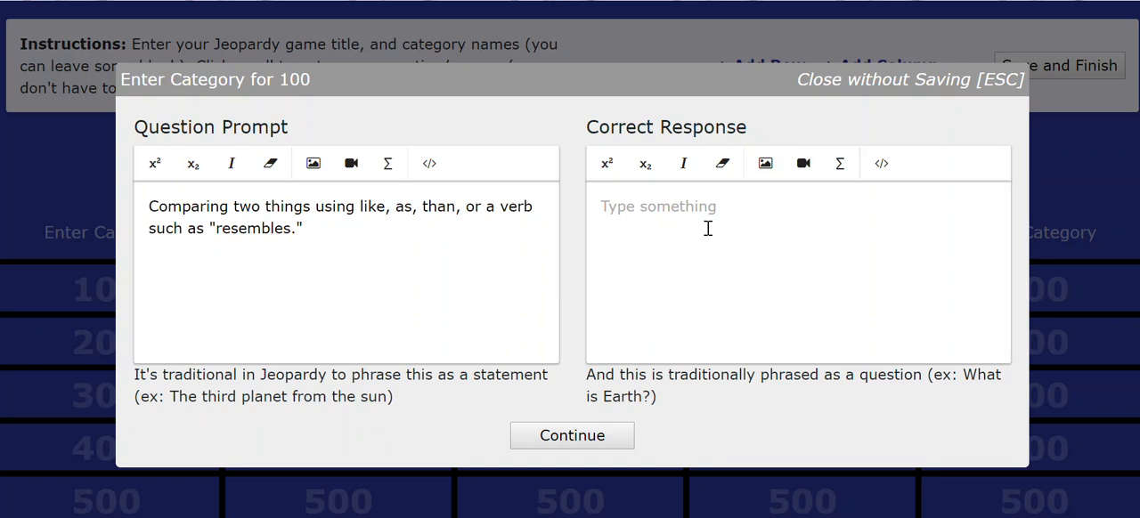
{"action": "type", "text": "What is a"}
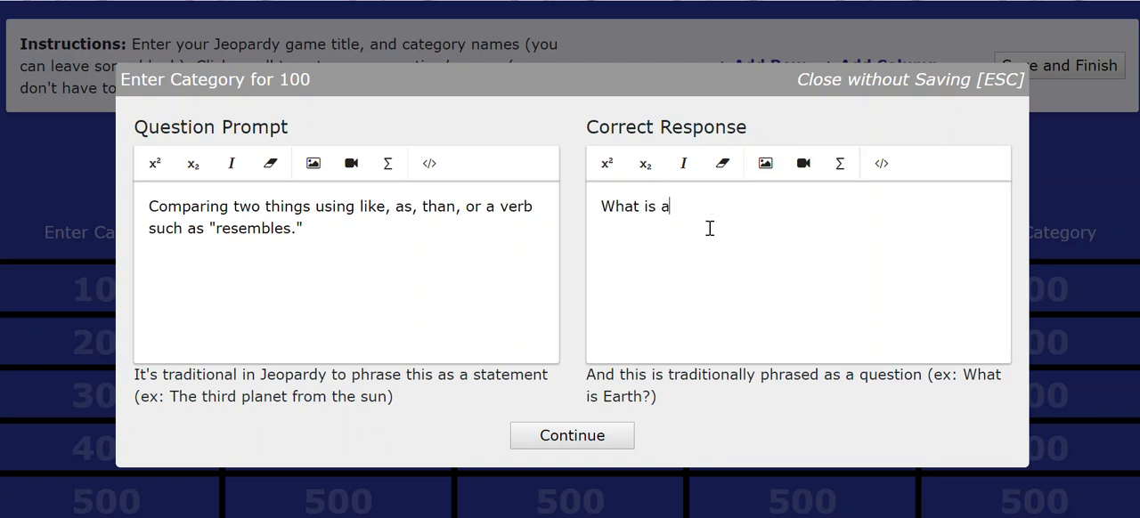
{"action": "type", "text": "simile/"}
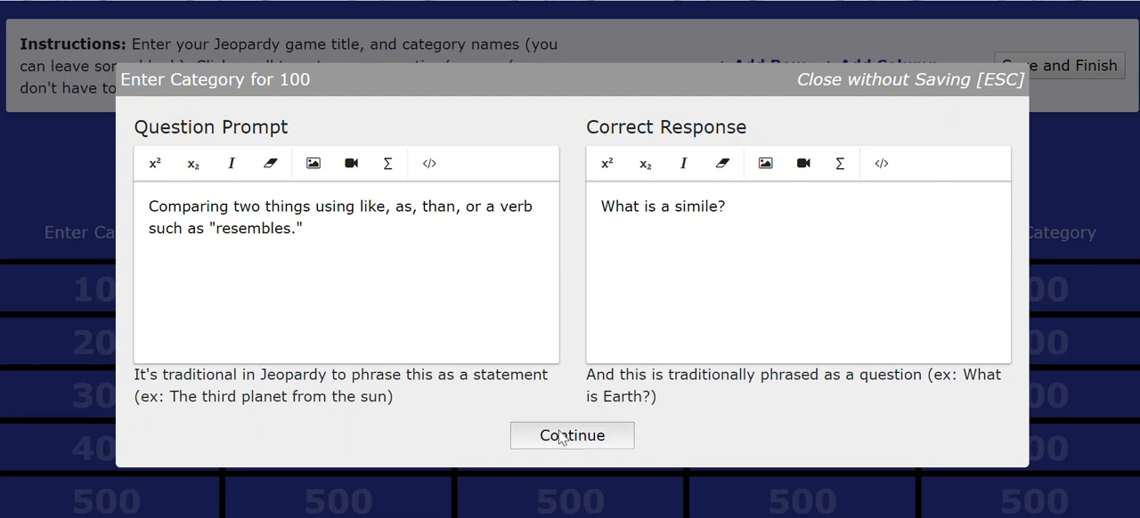
{"action": "left_click", "coordinate": [572, 435]}
{"action": "type", "text": "Literary Elements"}
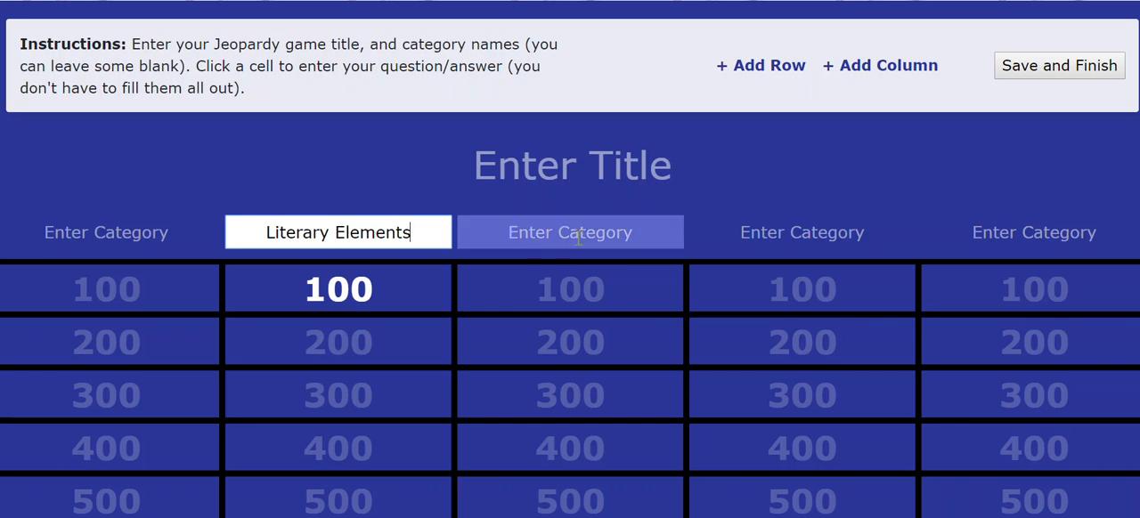
Select the whole Literary Elements category name above the filled 100 cell
{"action": "triple_click", "coordinate": [571, 163]}
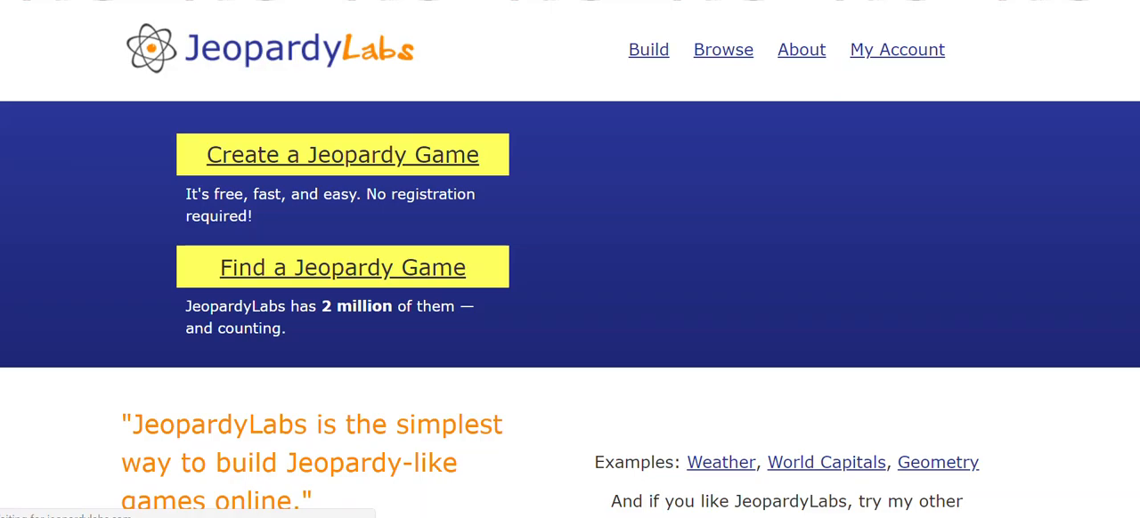
{"action": "mouse_move", "coordinate": [833, 82]}
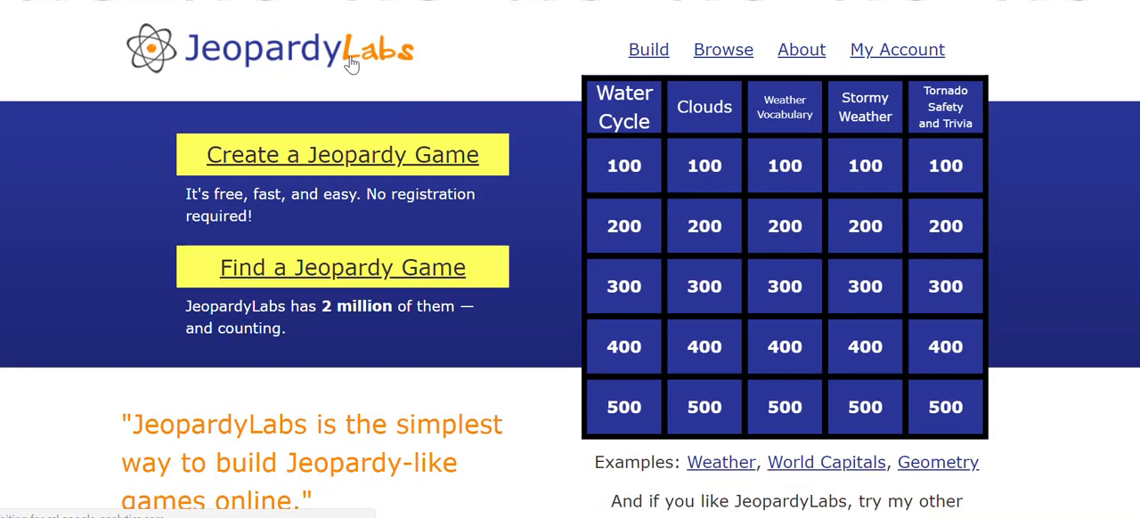
Scroll the home page to view the sample weather game board and back up
{"action": "scroll", "scroll_direction": "down", "scroll_amount": 3}
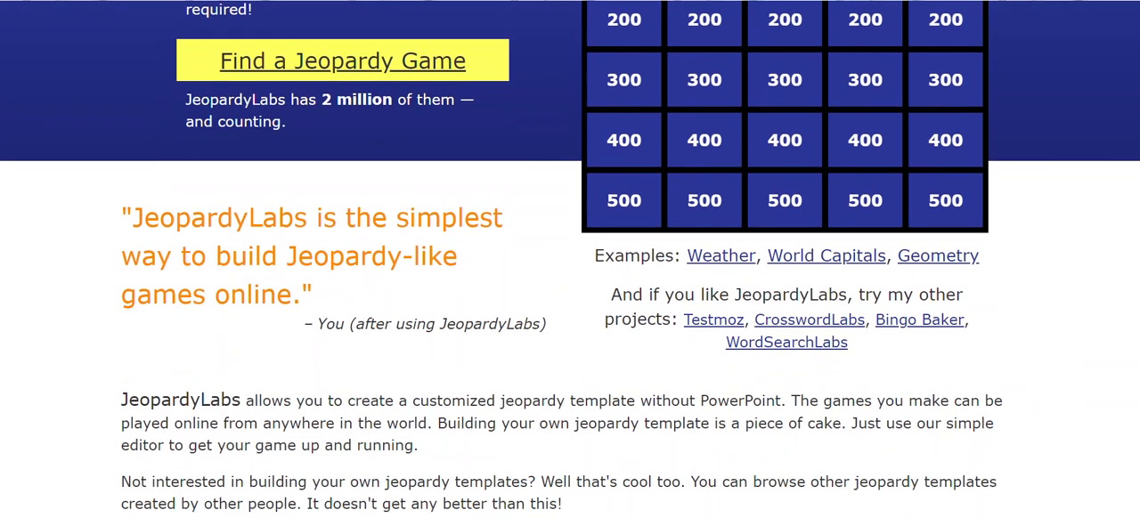
{"action": "scroll", "scroll_direction": "up", "scroll_amount": 3}
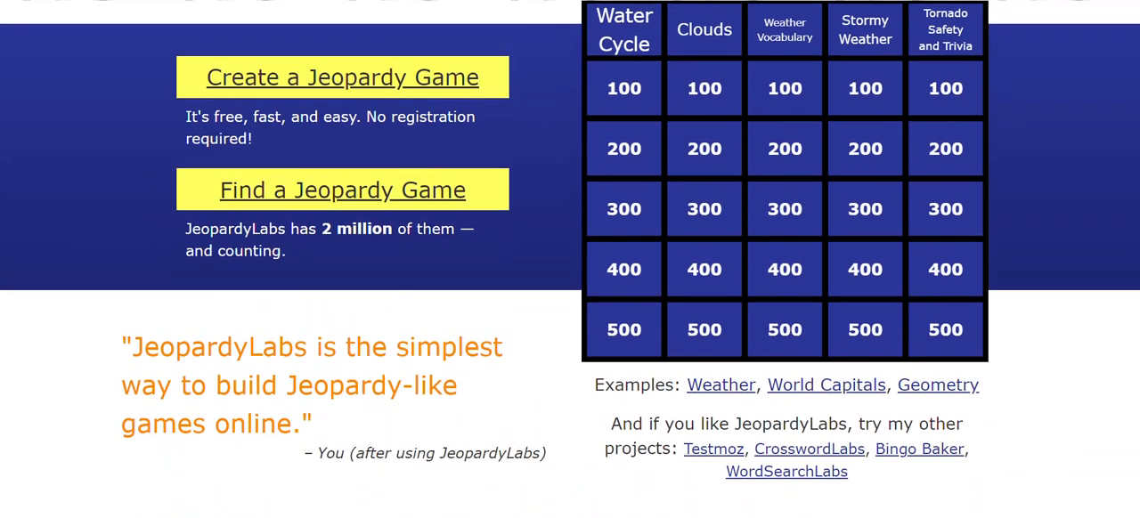
{"action": "scroll", "scroll_direction": "up", "scroll_amount": 3}
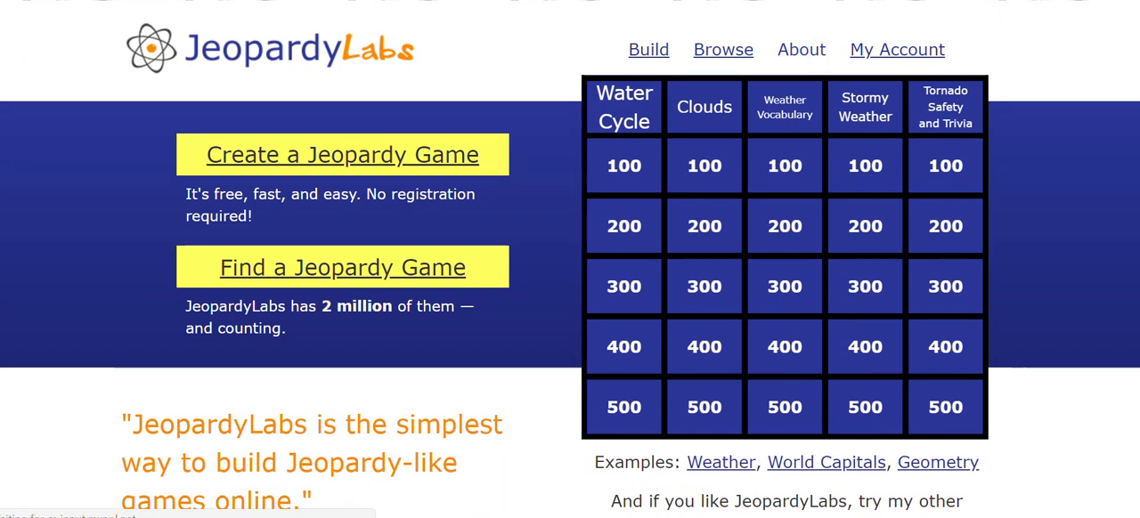
View the About JeopardyLabs page and scroll through its FAQ list
{"action": "left_click", "coordinate": [800, 50]}
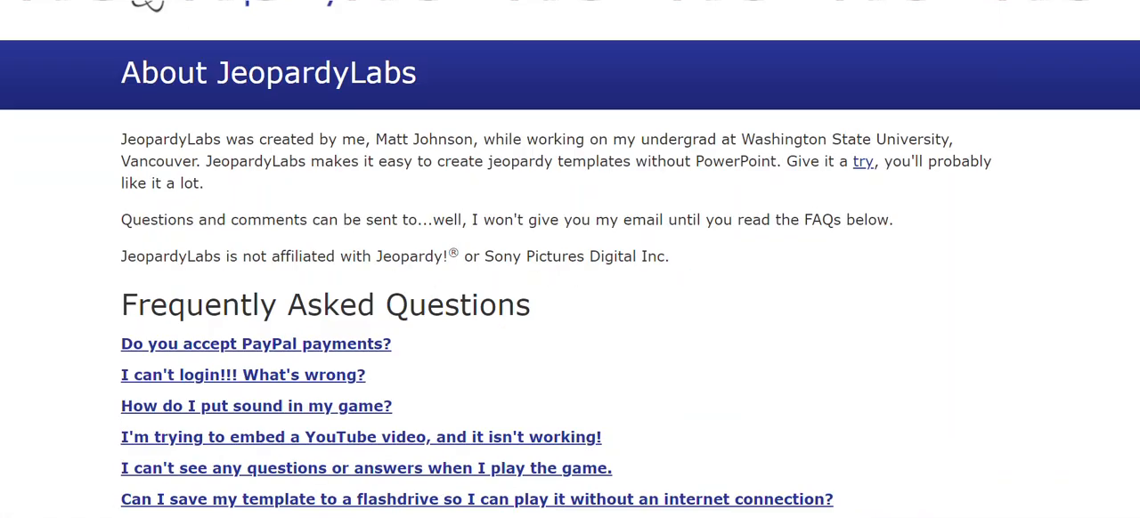
{"action": "scroll", "scroll_direction": "down", "scroll_amount": 3}
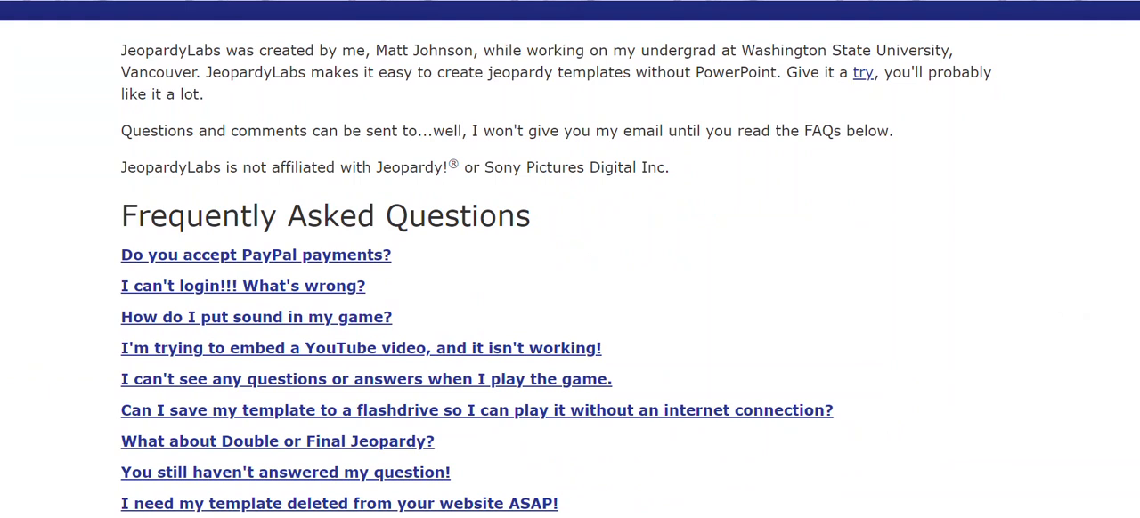
{"action": "scroll", "scroll_direction": "up", "scroll_amount": 3}
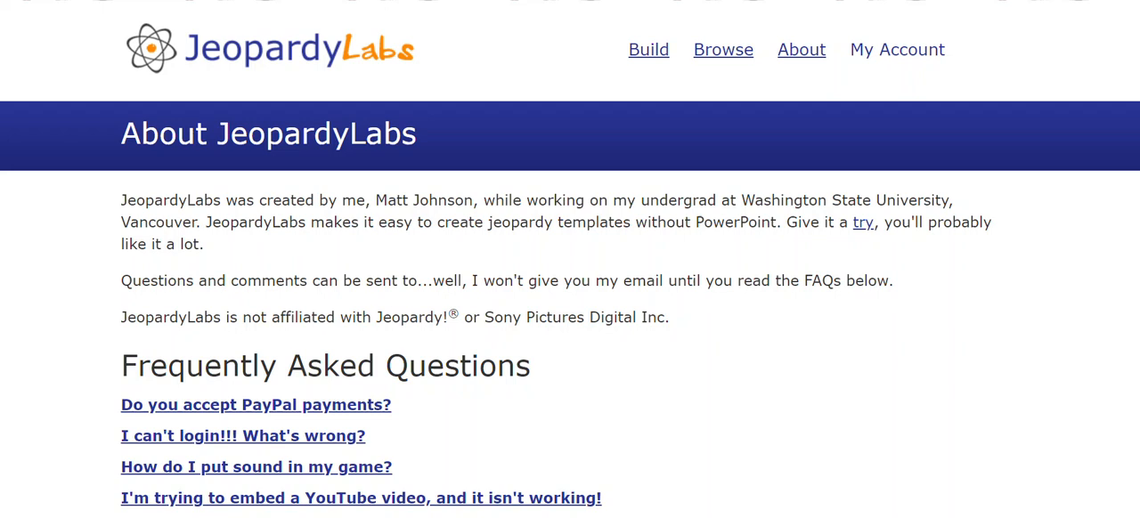
View My Account with its saved template 'Landforms for the Win!', then go back home
{"action": "left_click", "coordinate": [898, 50]}
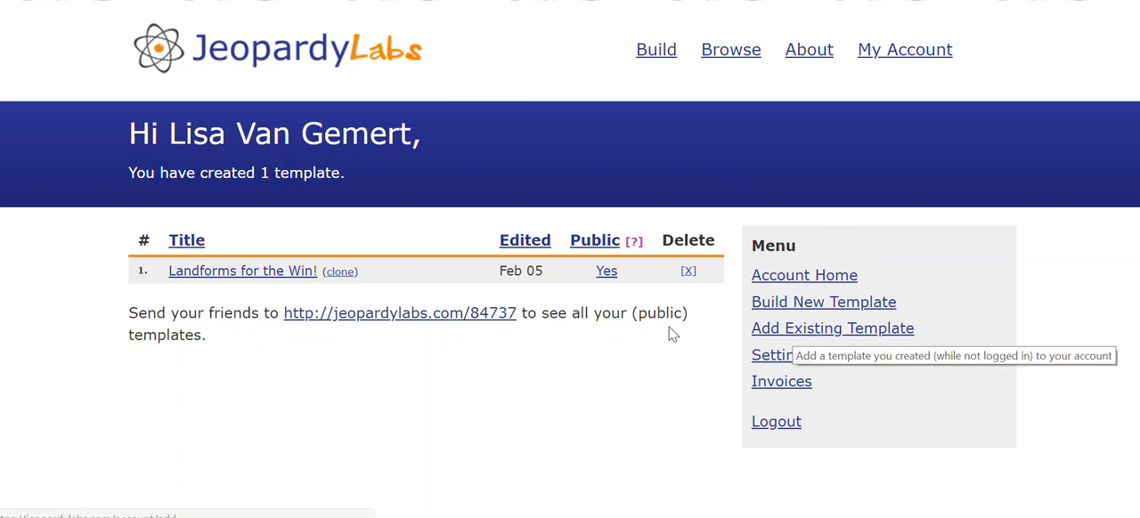
{"action": "mouse_move", "coordinate": [242, 271]}
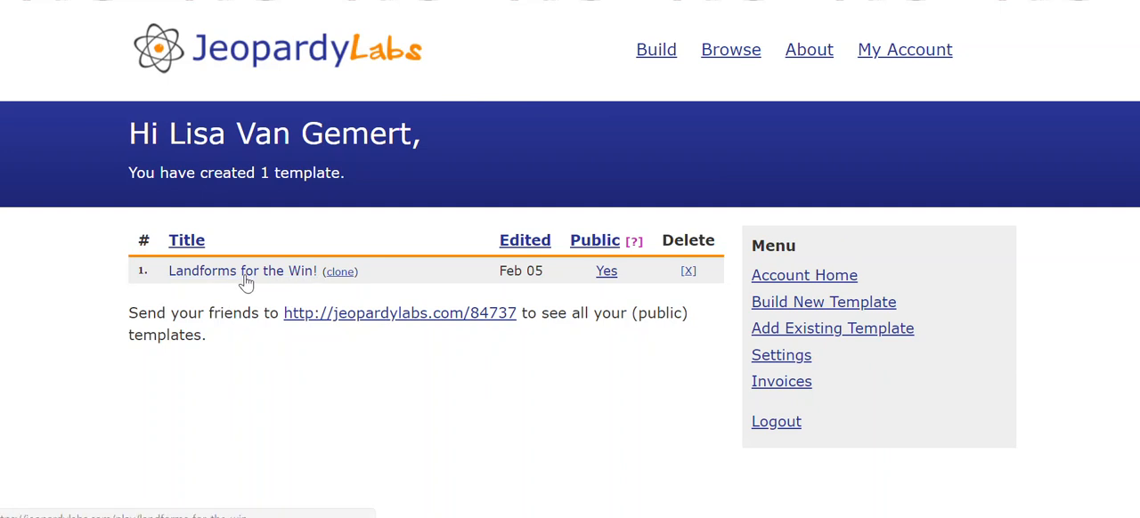
{"action": "mouse_move", "coordinate": [688, 271]}
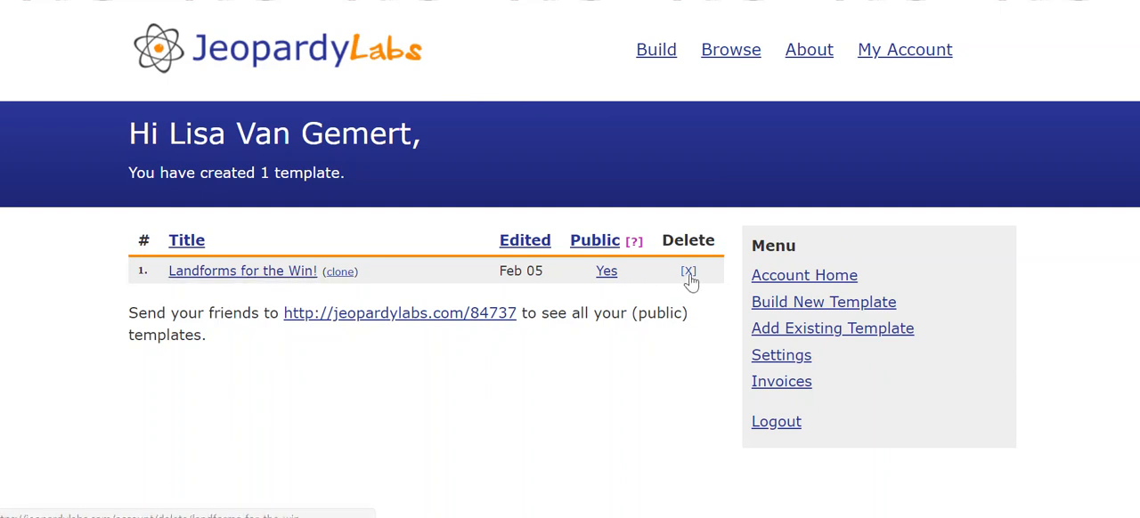
{"action": "mouse_move", "coordinate": [604, 249]}
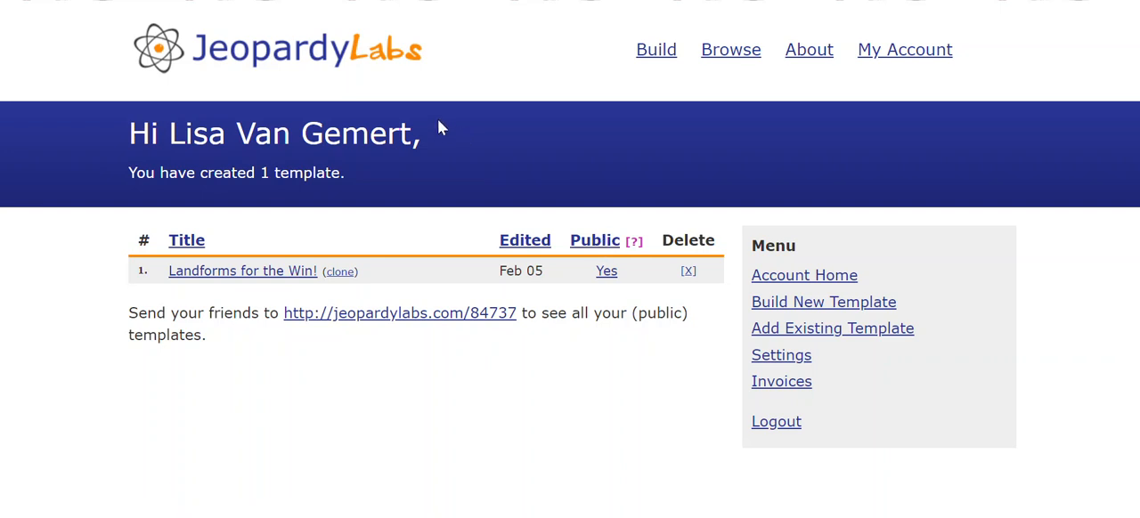
{"action": "mouse_move", "coordinate": [249, 92]}
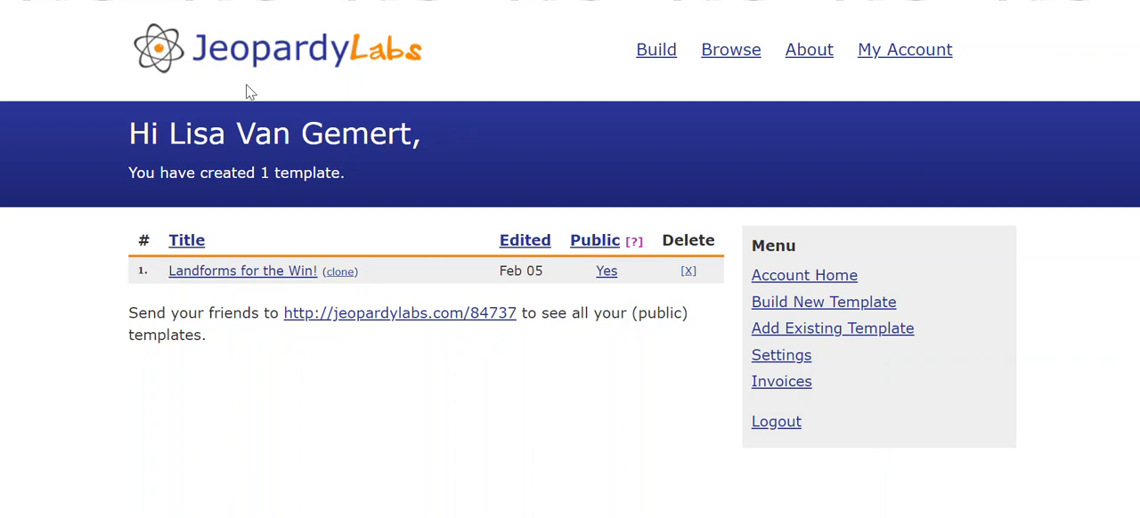
{"action": "mouse_move", "coordinate": [381, 15]}
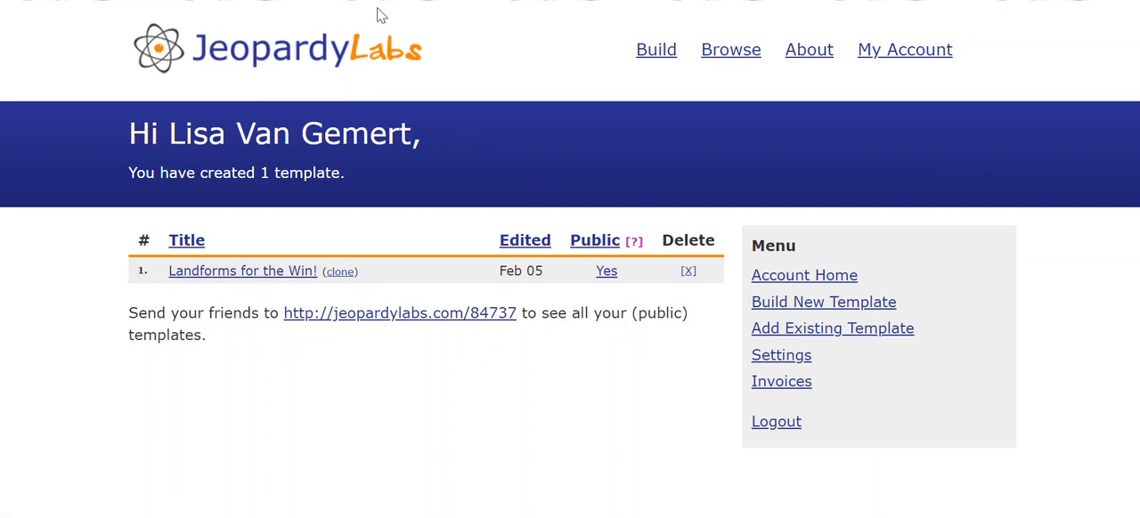
{"action": "left_click", "coordinate": [276, 47]}
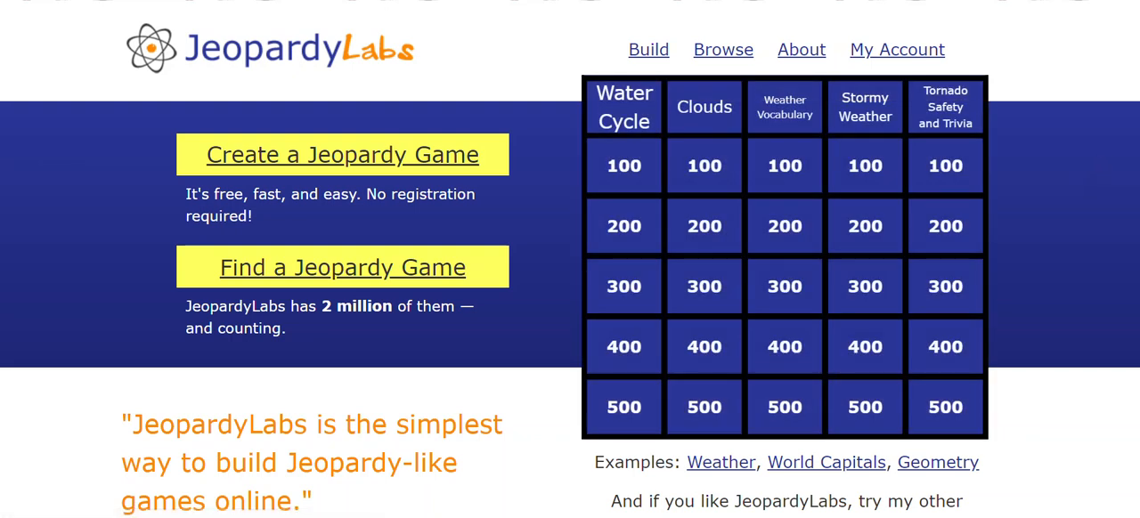
Scroll down the home page to the description of building custom jeopardy templates
{"action": "scroll", "scroll_direction": "down", "scroll_amount": 3}
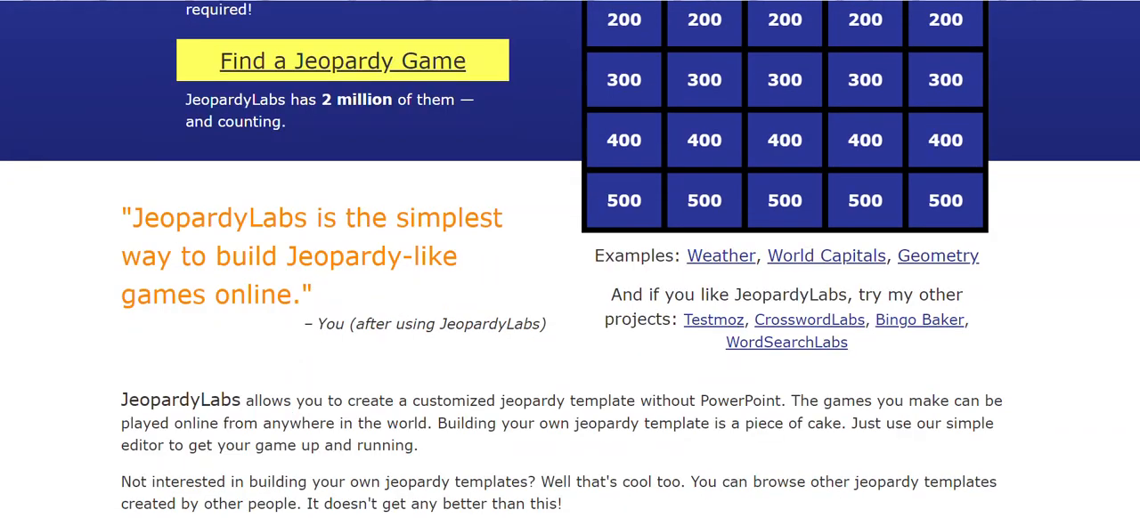